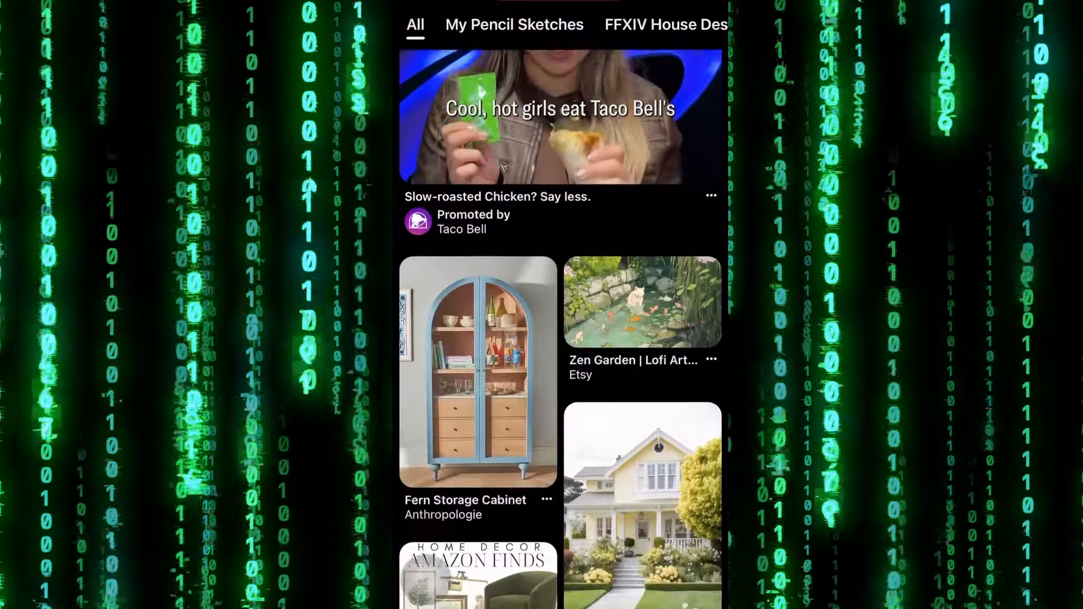
{"action": "scroll", "scroll_direction": "down", "scroll_amount": 3}
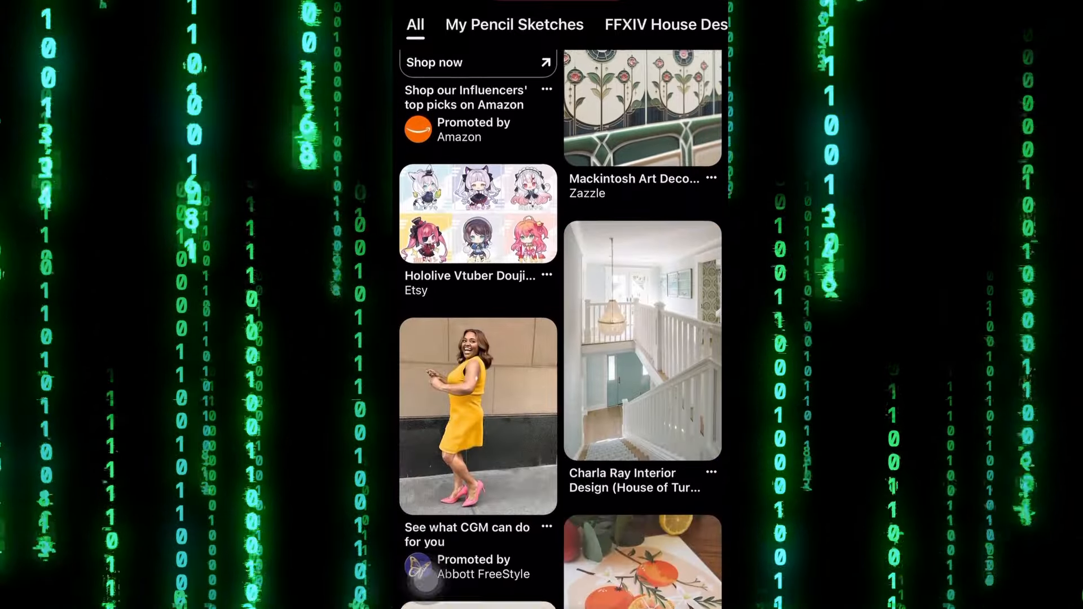
{"action": "scroll", "scroll_direction": "down", "scroll_amount": 3}
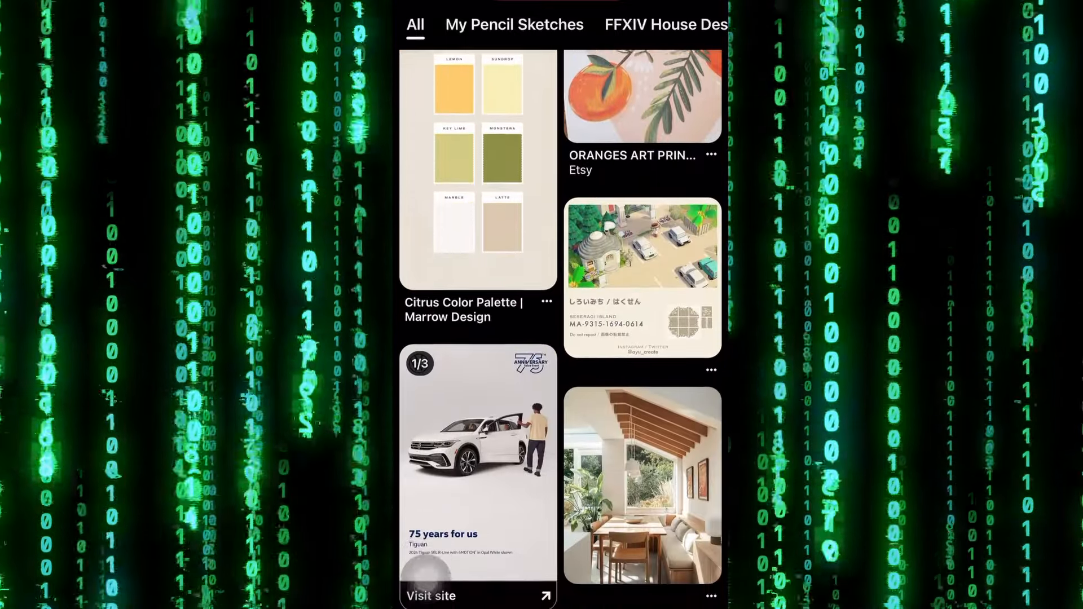